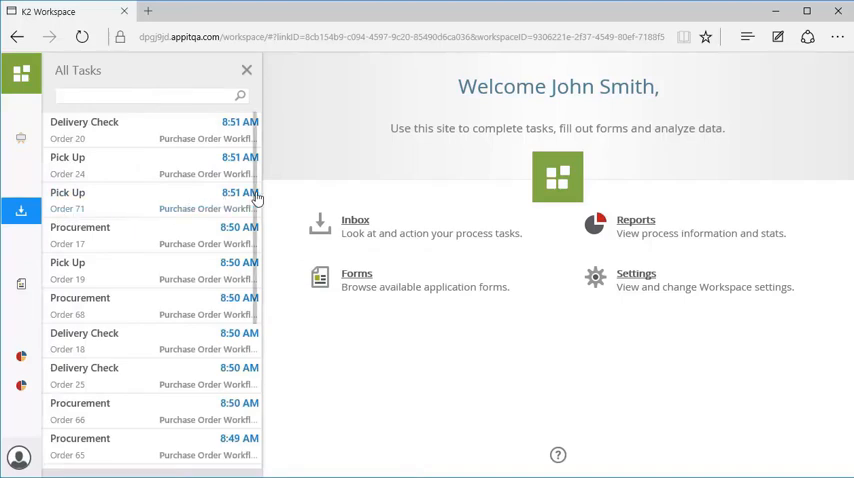
Step: Open a blank Purchase Order form from My Forms > Purchasing
scroll("down", 3)
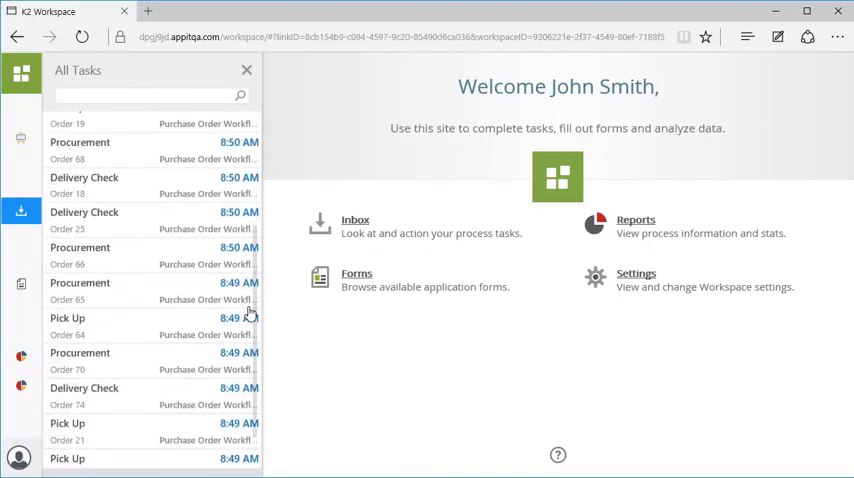
scroll("down", 3)
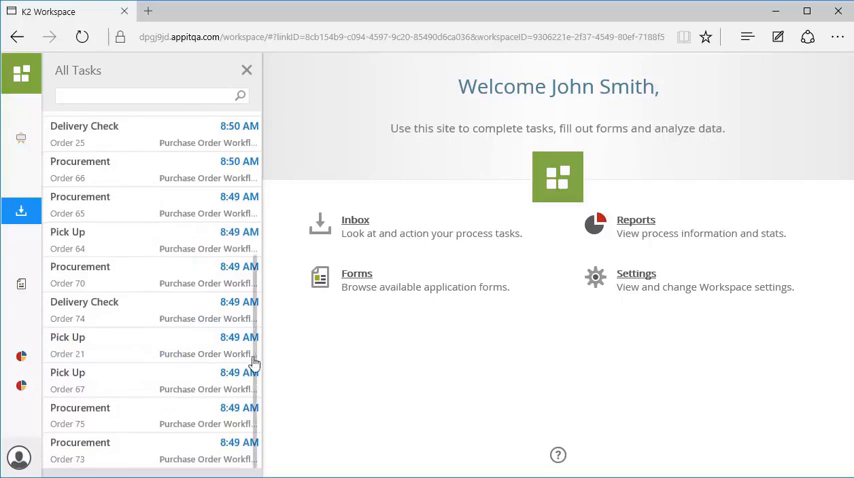
mouse_move(21, 288)
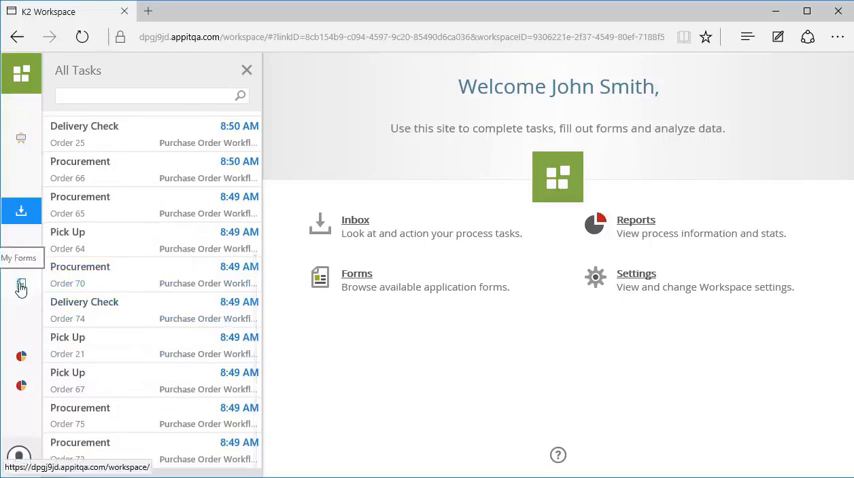
left_click(20, 287)
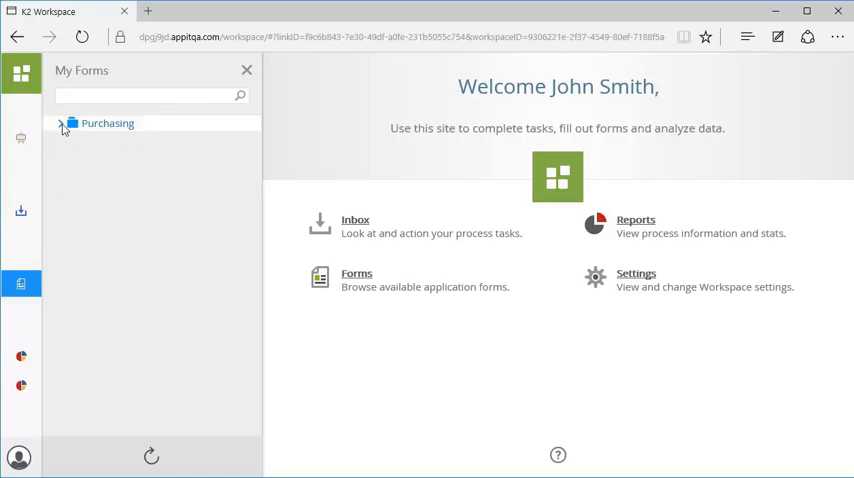
left_click(61, 123)
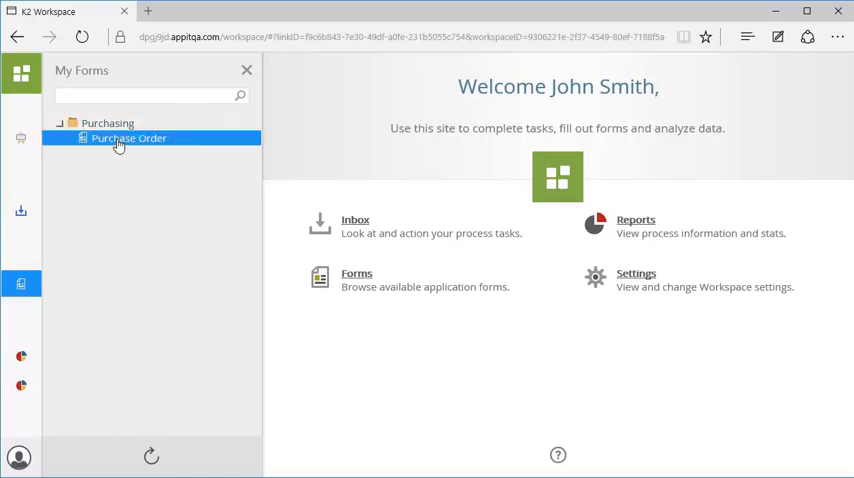
left_click(128, 138)
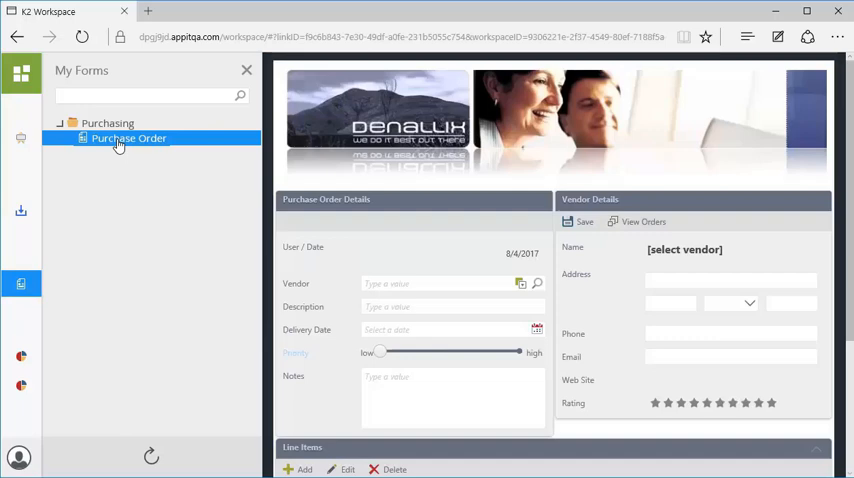
mouse_move(32, 310)
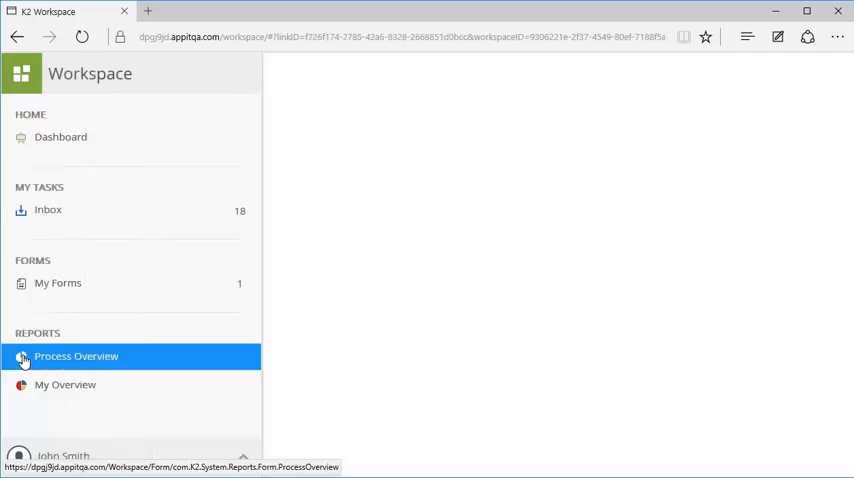
Step: Open the Process Overview report and scroll through its dashboard
left_click(76, 356)
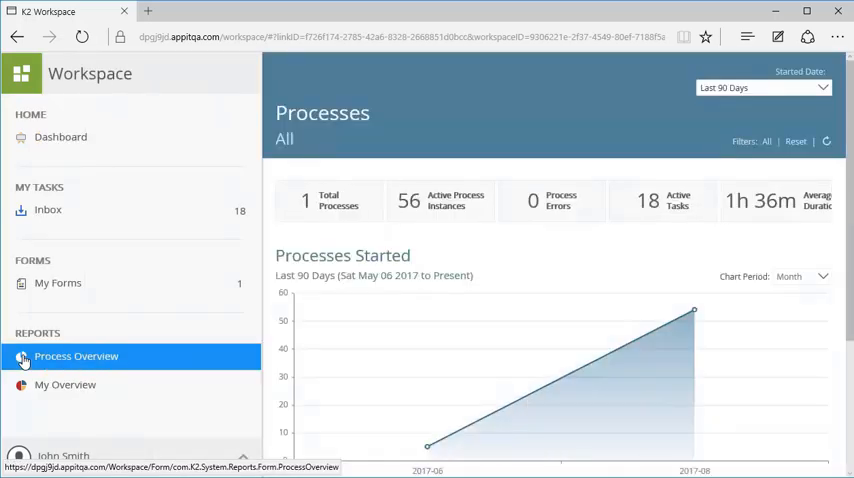
mouse_move(618, 218)
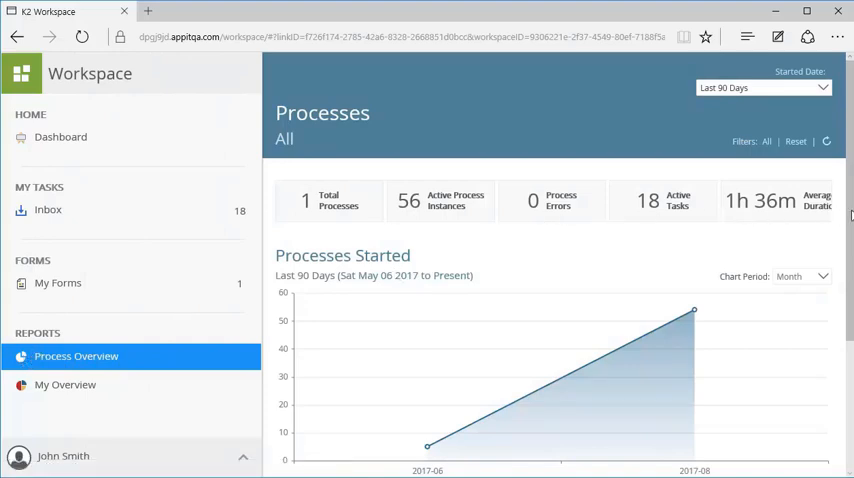
scroll("down", 3)
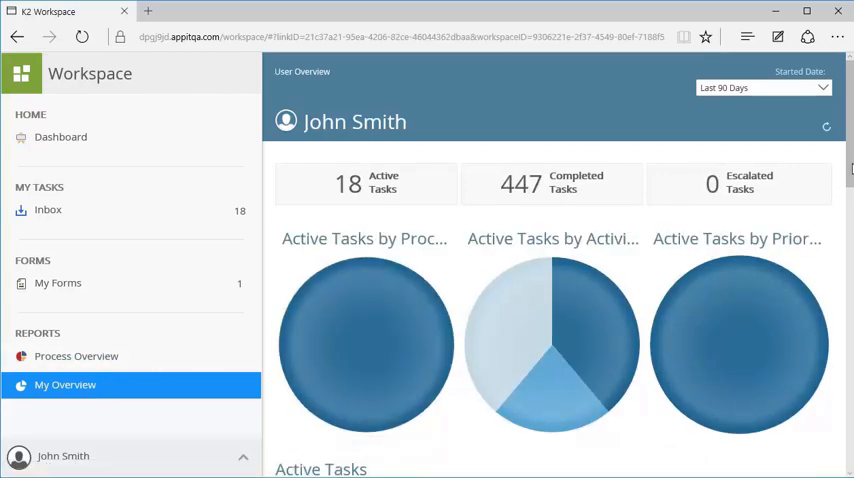
Step: Scroll My Overview to the Active Tasks, Assigned Tasks and Activity Duration charts
scroll("down", 3)
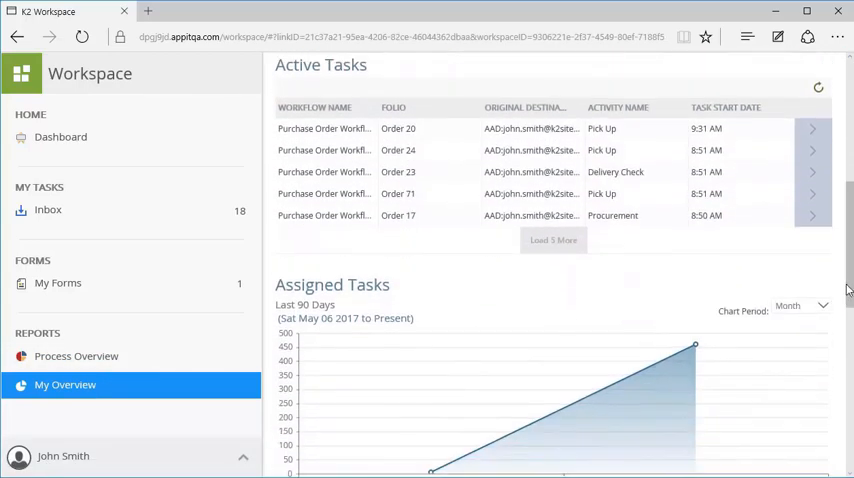
scroll("down", 3)
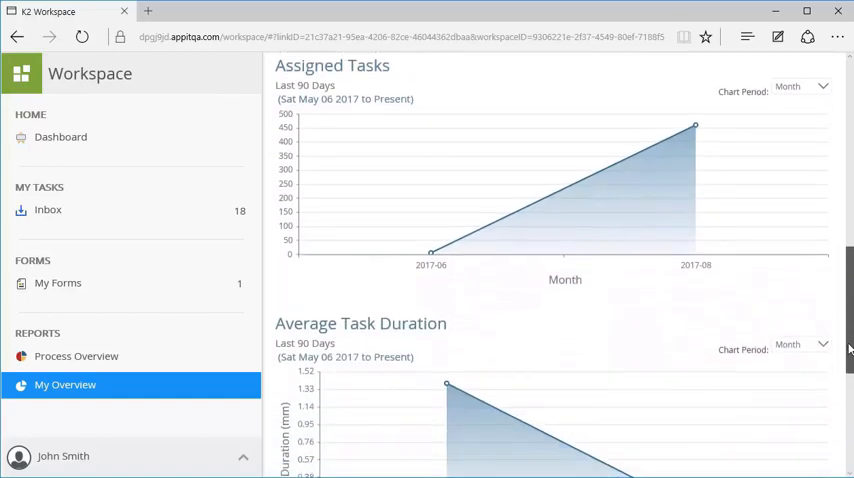
scroll("down", 3)
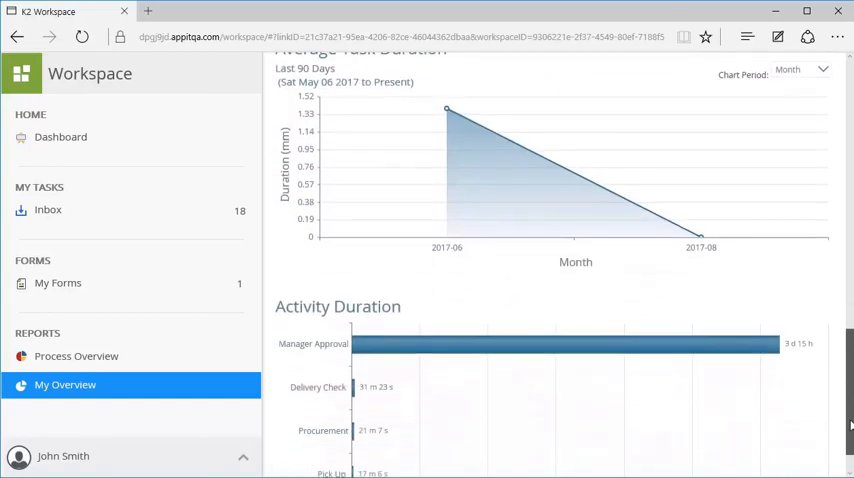
scroll("up", 3)
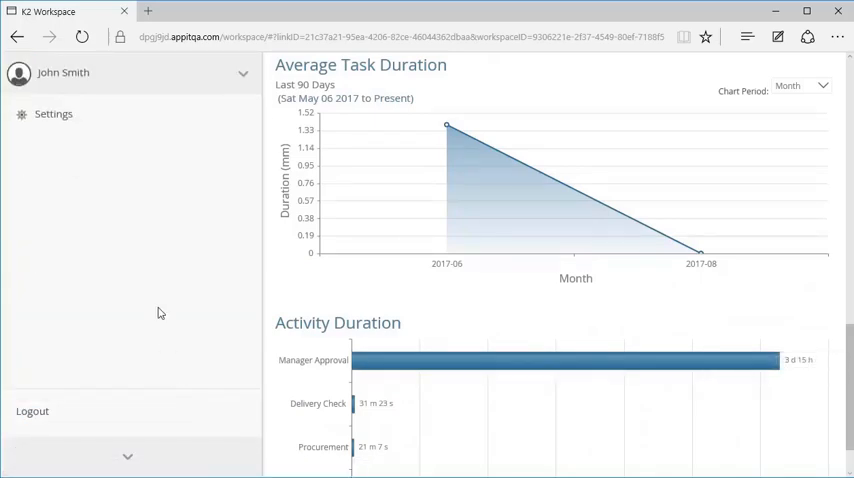
Step: Close the user account options panel
left_click(53, 114)
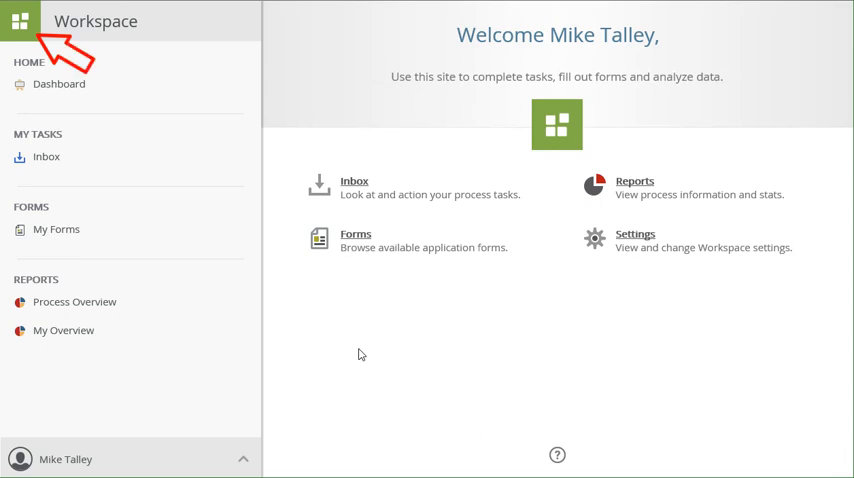
Step: Choose Favorite Apps from the app launcher's Workspaces list
left_click(20, 21)
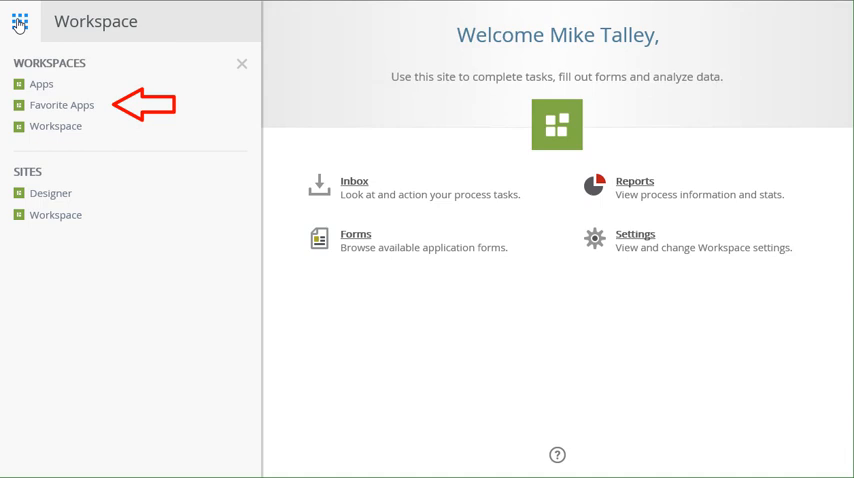
left_click(62, 104)
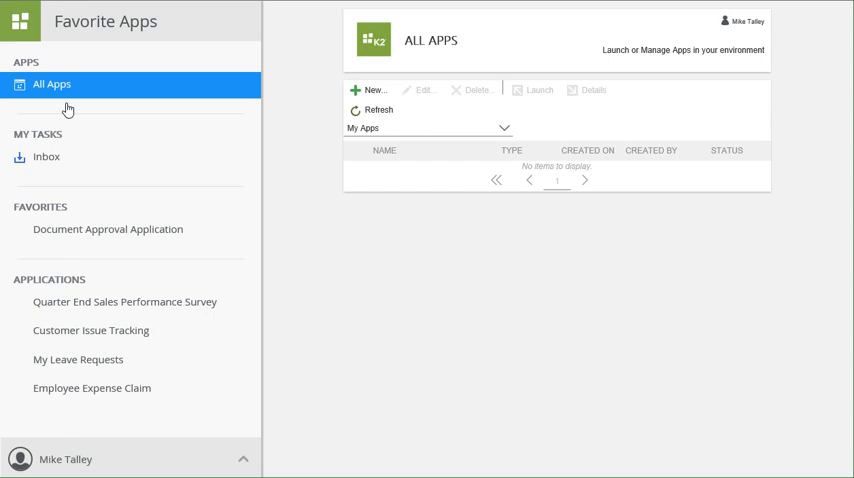
Step: Show All Apps and launch the Document Approval Application
left_click(107, 229)
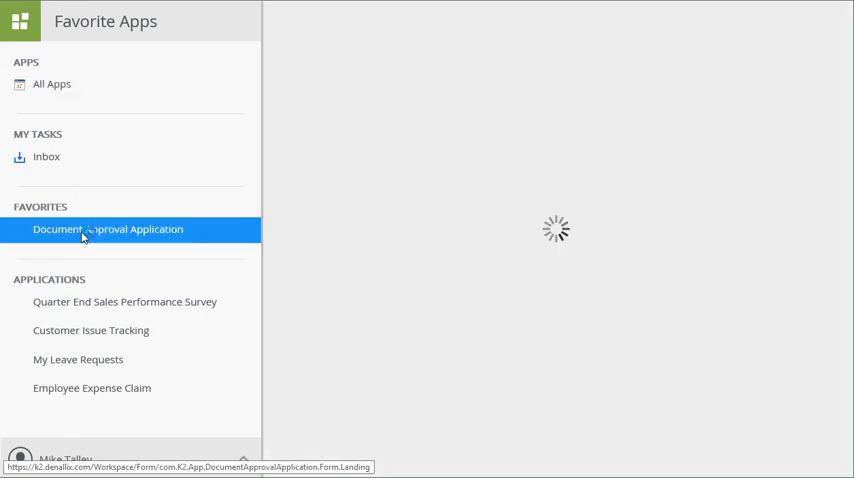
left_click(108, 229)
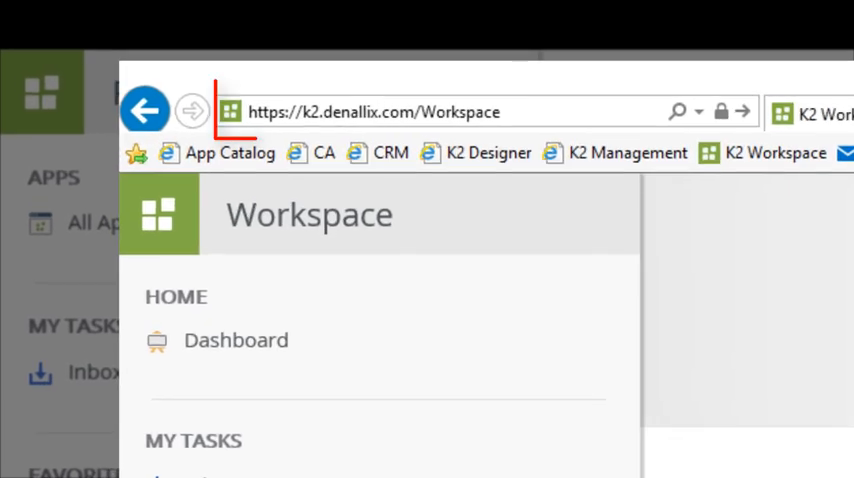
left_click(375, 111)
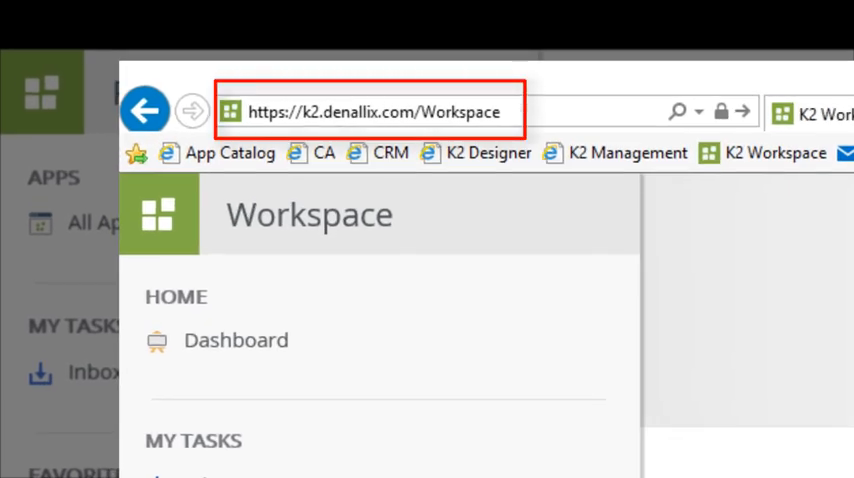